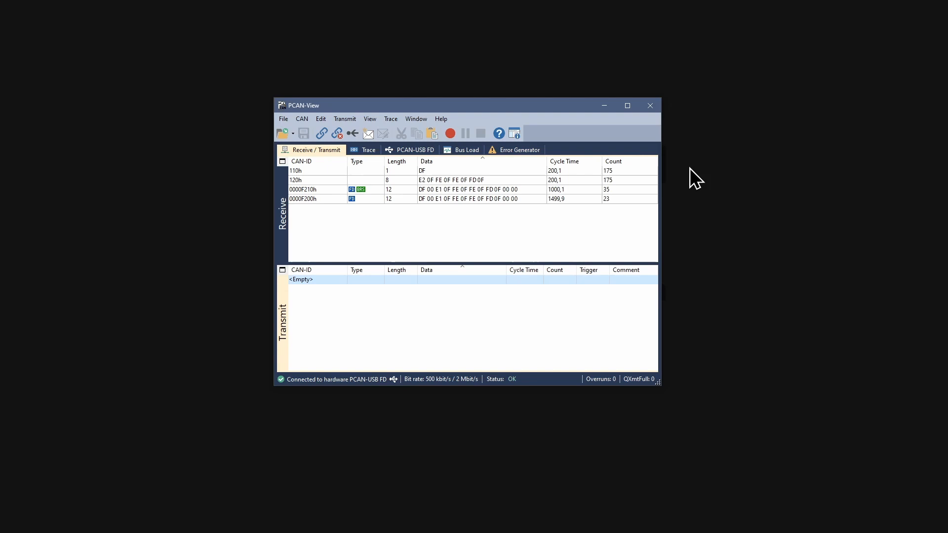
mouse_move(537, 257)
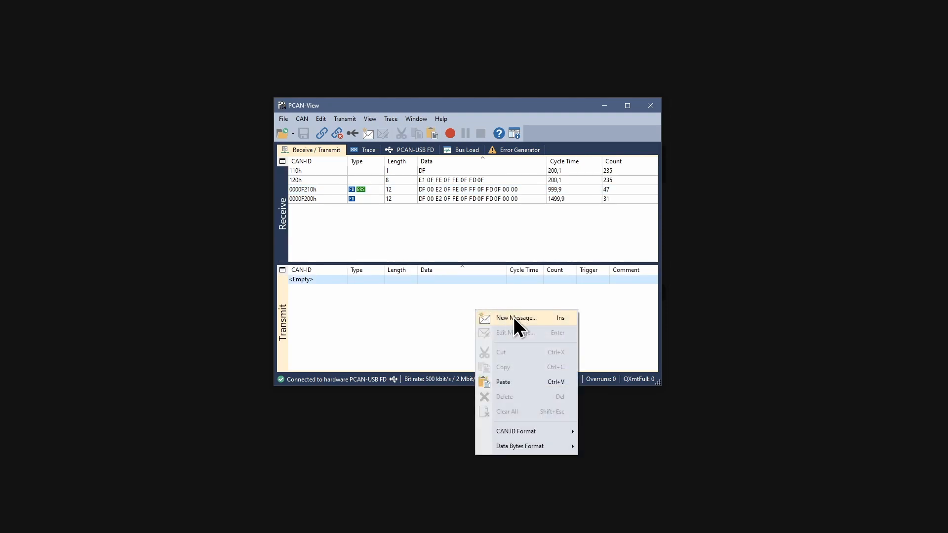
Step: Add standard-frame message ID 2FF, length 4, data 24 AB 00 00, to the transmit list
click(517, 318)
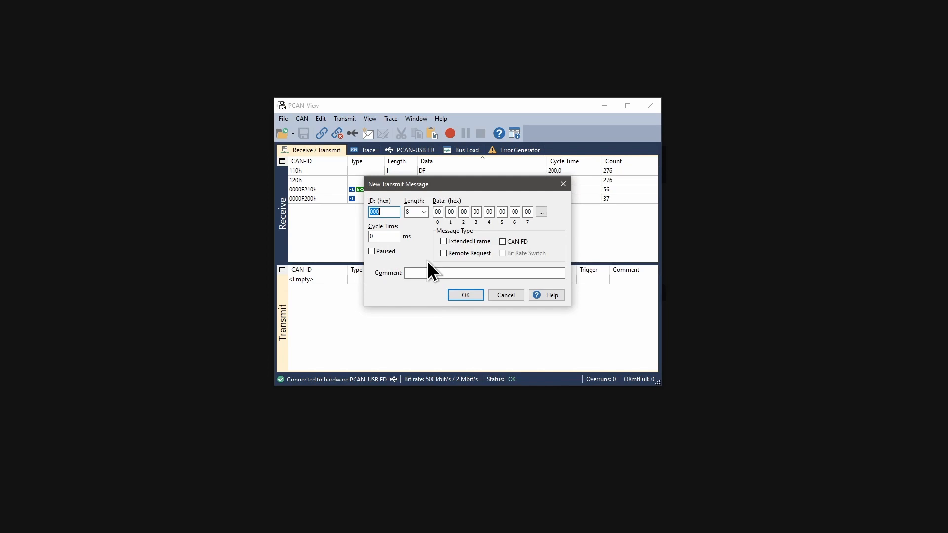
mouse_move(396, 233)
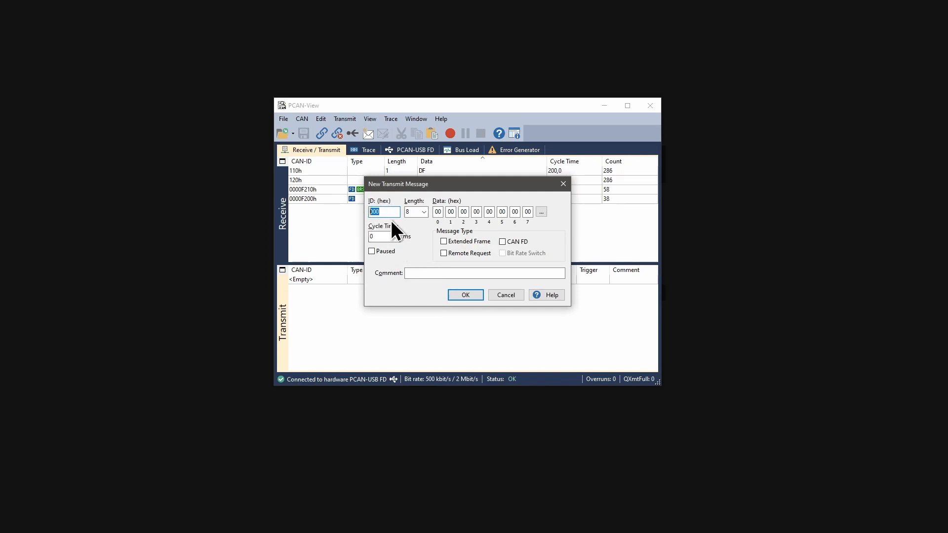
text(2FF)
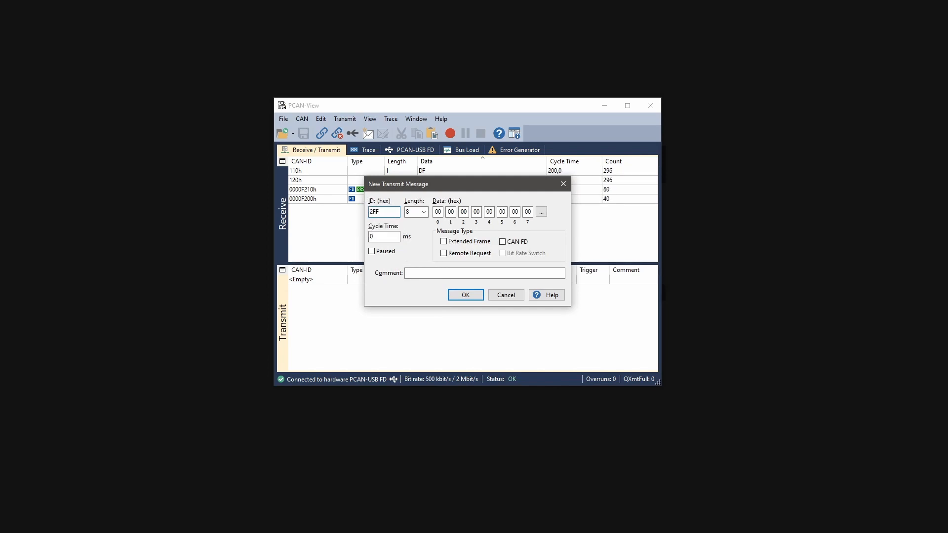
mouse_move(412, 243)
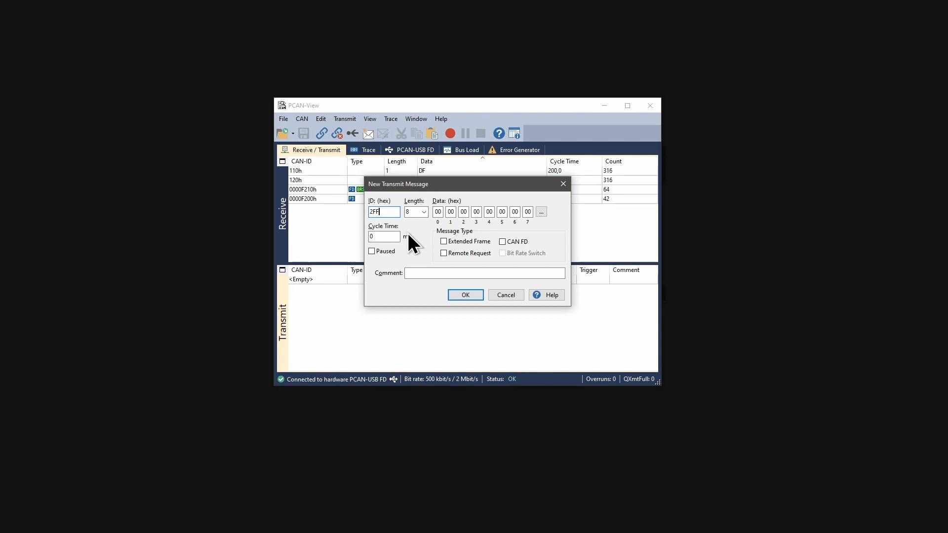
click(444, 241)
text(0)
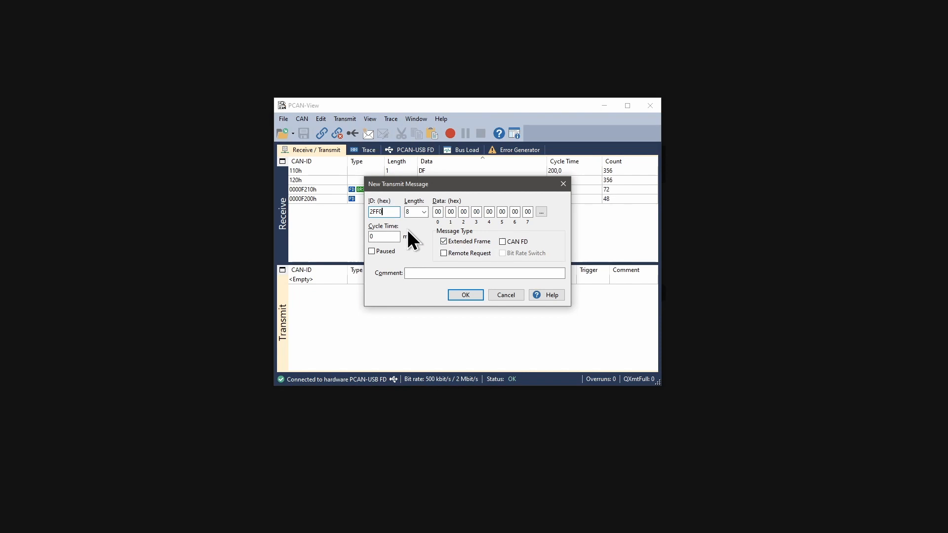
key(Backspace)
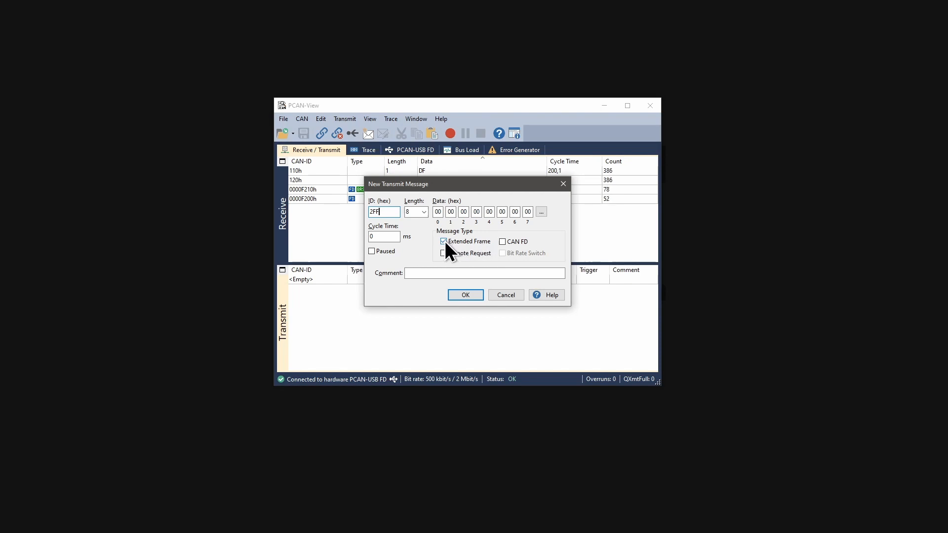
click(444, 242)
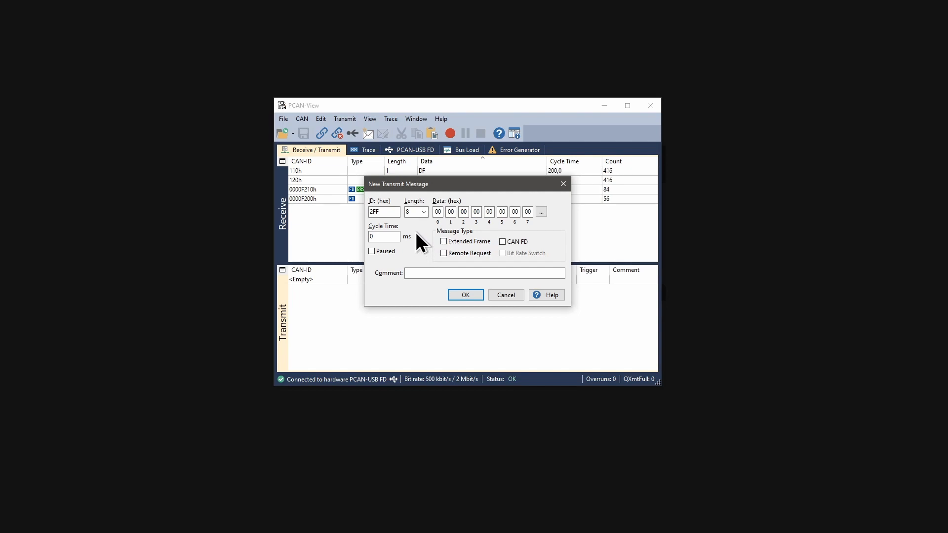
click(423, 211)
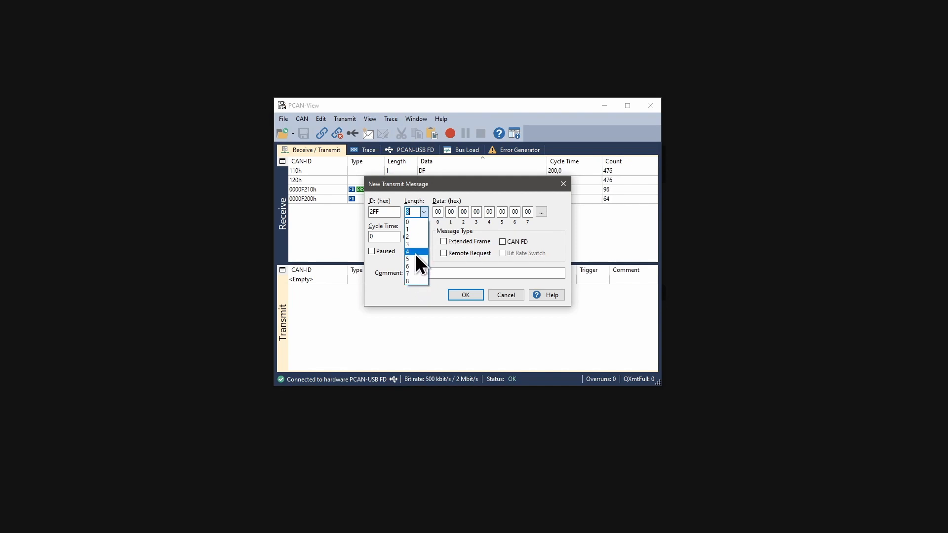
click(414, 251)
text(24)
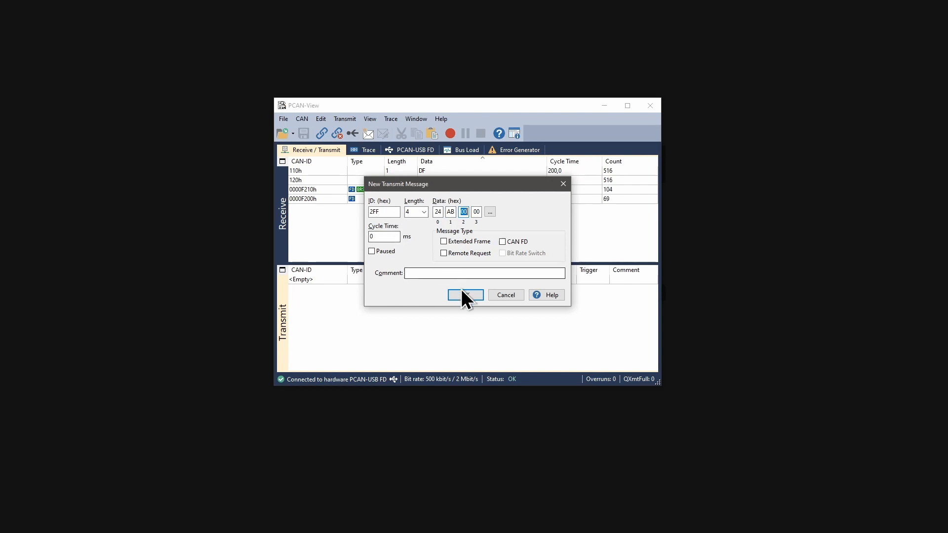
click(466, 295)
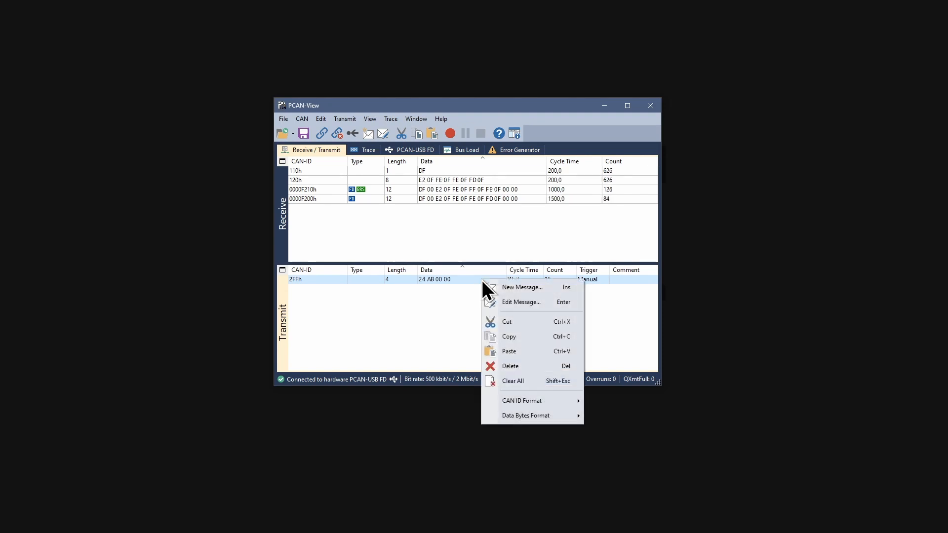
Step: Change the 2FF message's cycle time to 1000 ms
click(521, 301)
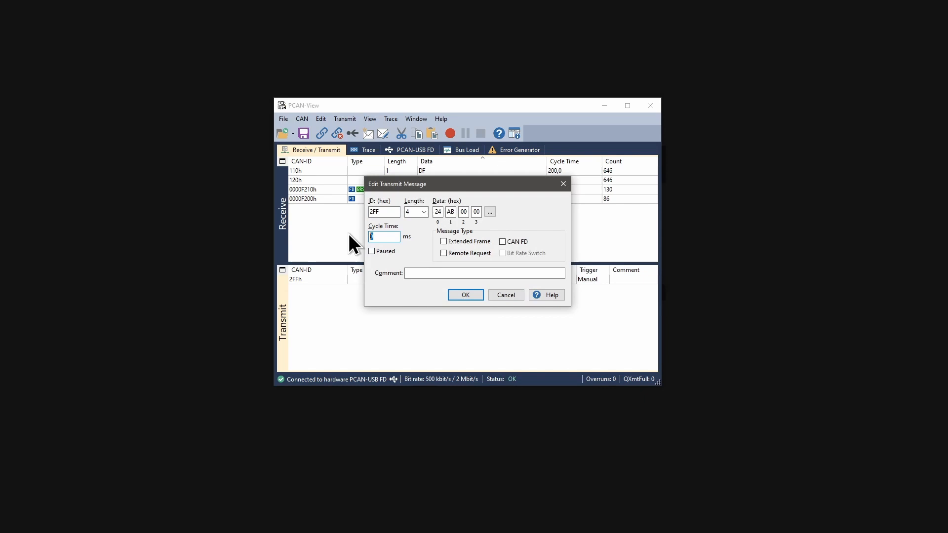
text(1000)
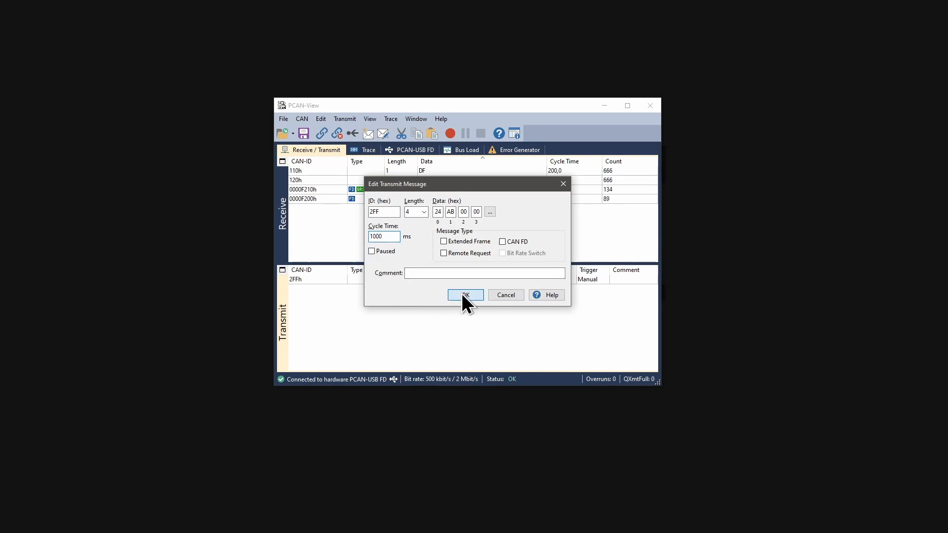
click(465, 295)
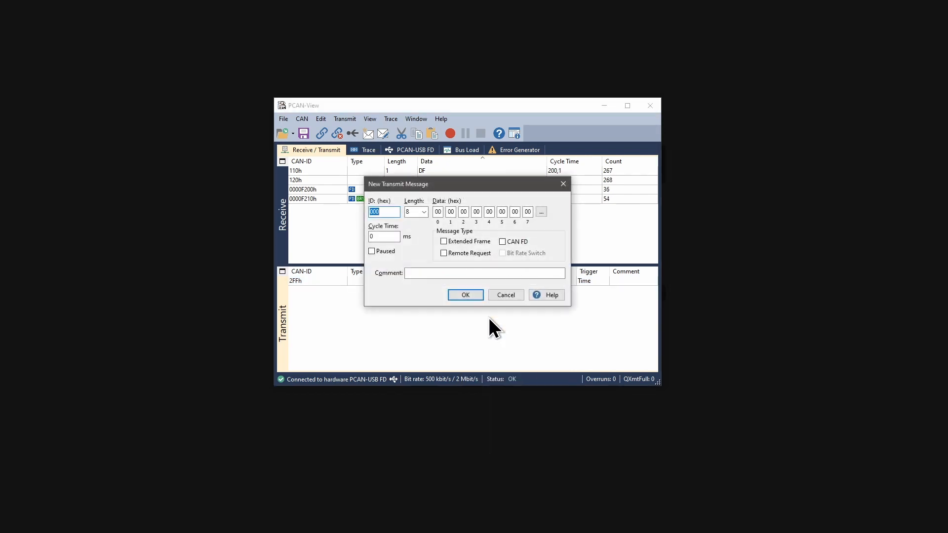
Step: Define message 2FFA as an extended CAN FD frame with 64-byte length and open its data editor
text(2FF)
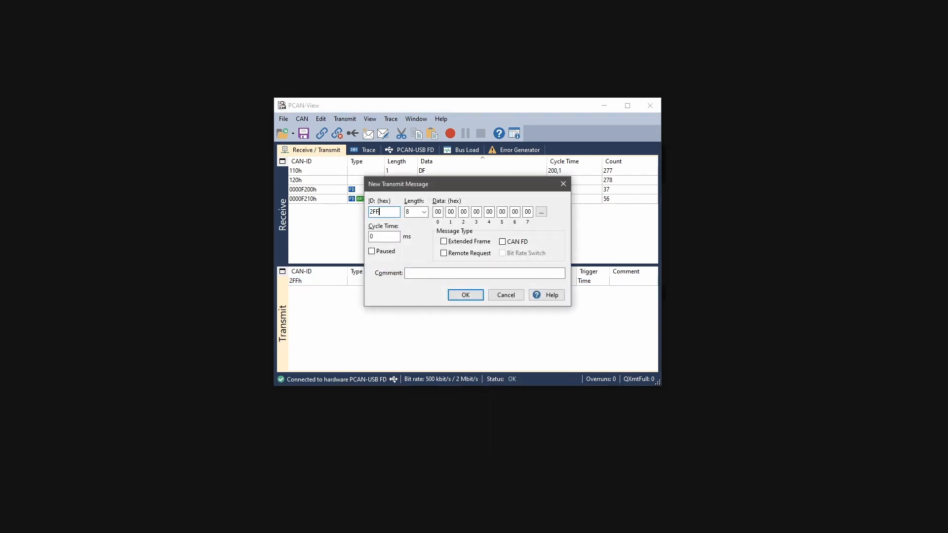
click(444, 241)
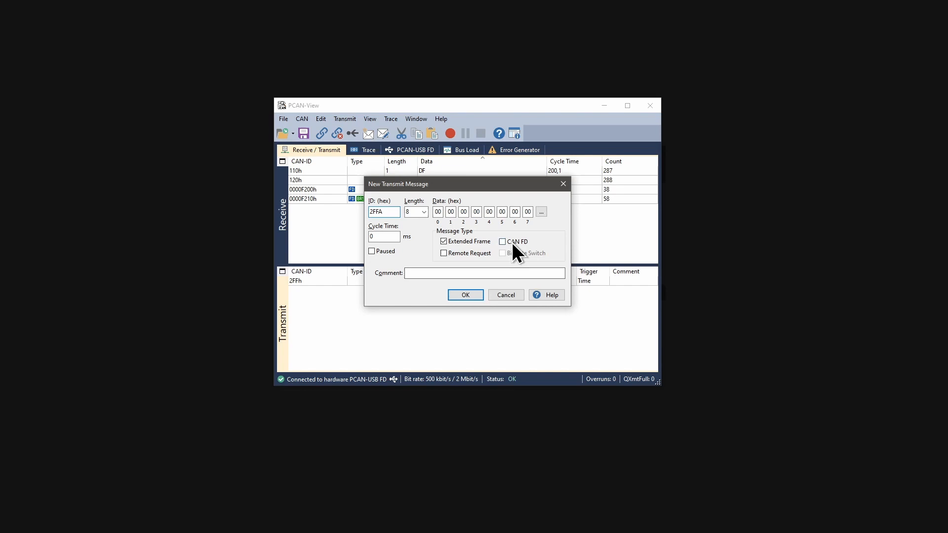
click(501, 241)
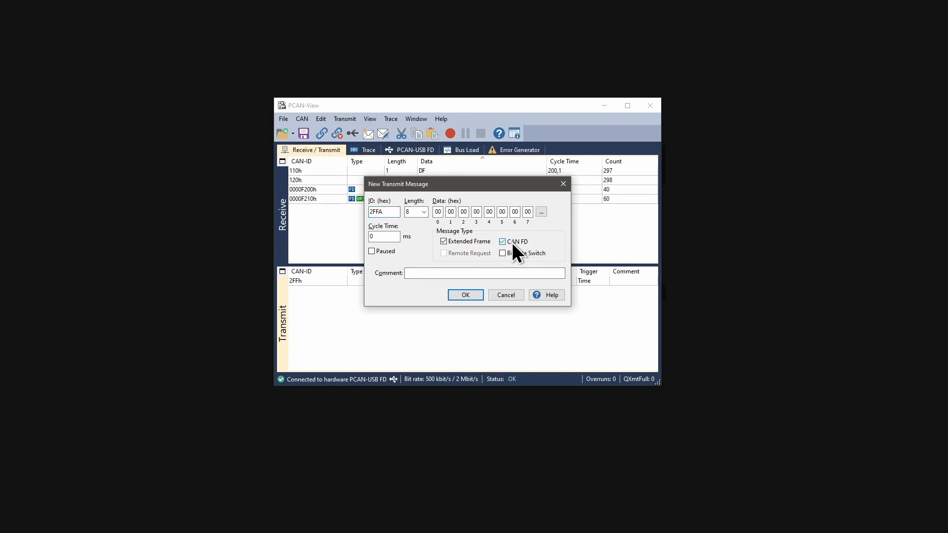
click(423, 212)
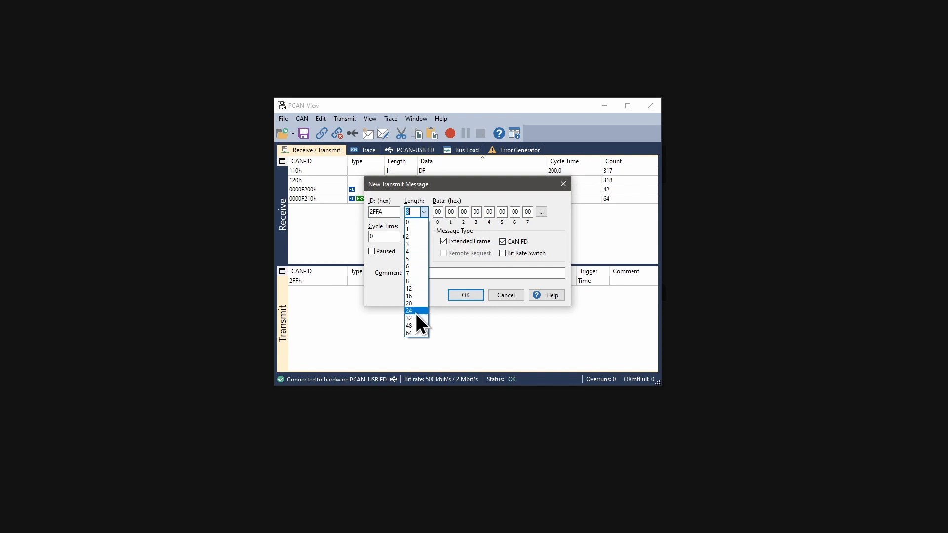
click(408, 333)
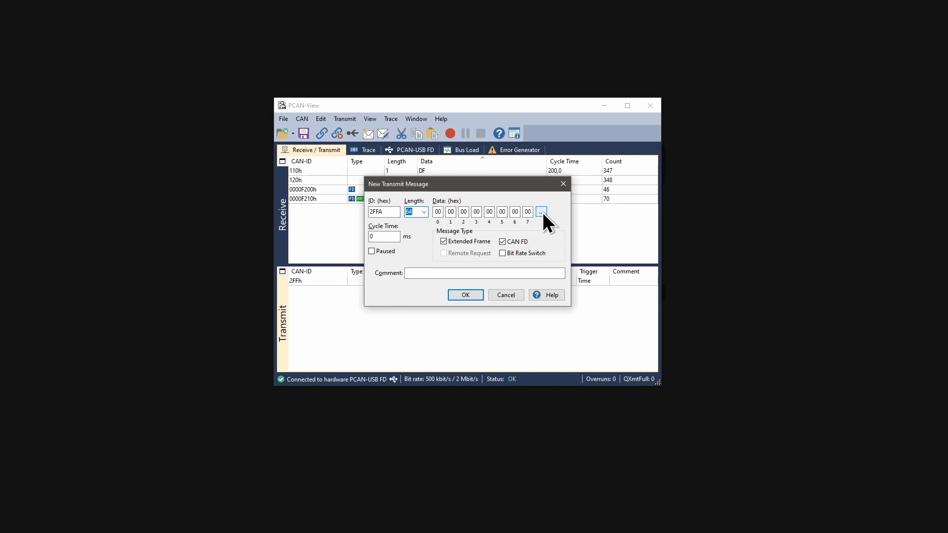
click(540, 212)
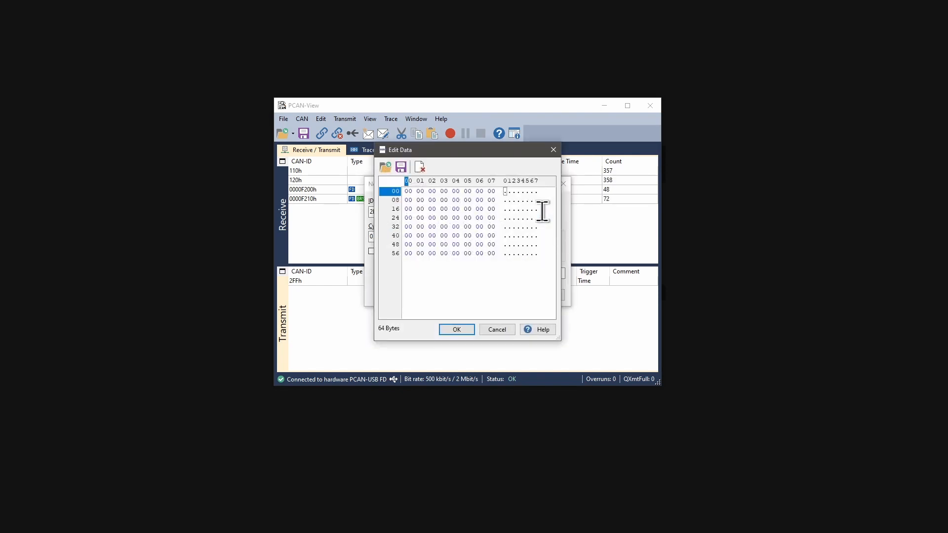
Step: Enter data bytes AB C1 23 followed by the ASCII text 'PEAK-System'
text(ABCD)
click(521, 200)
text(.PEAK)
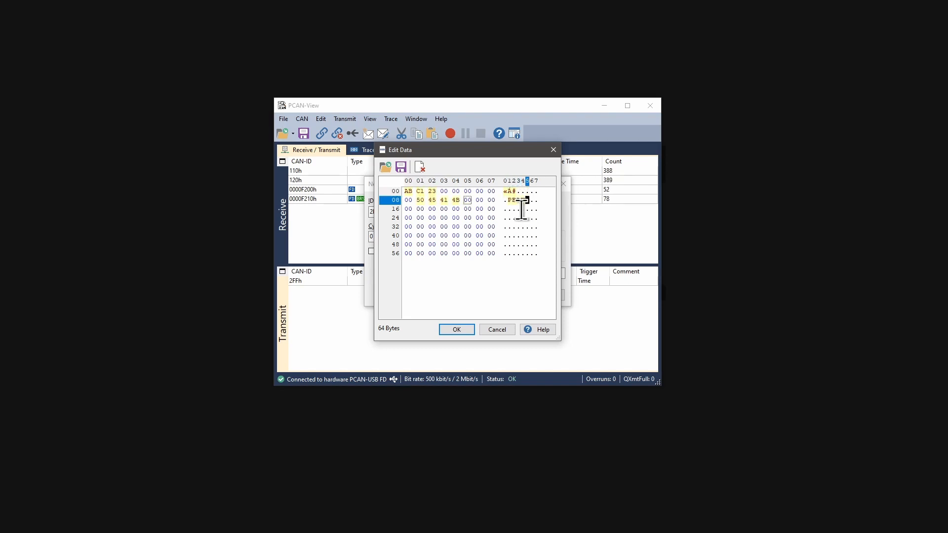
text(-System)
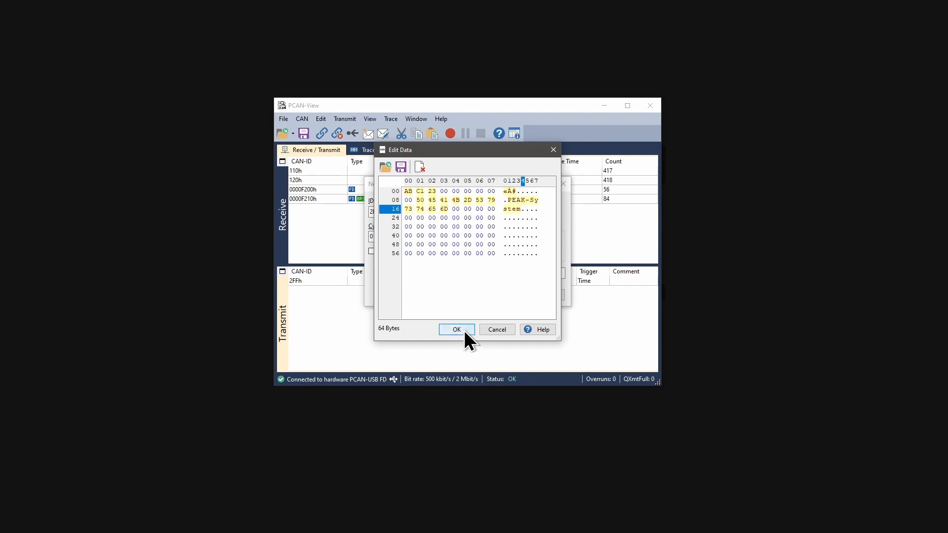
click(456, 329)
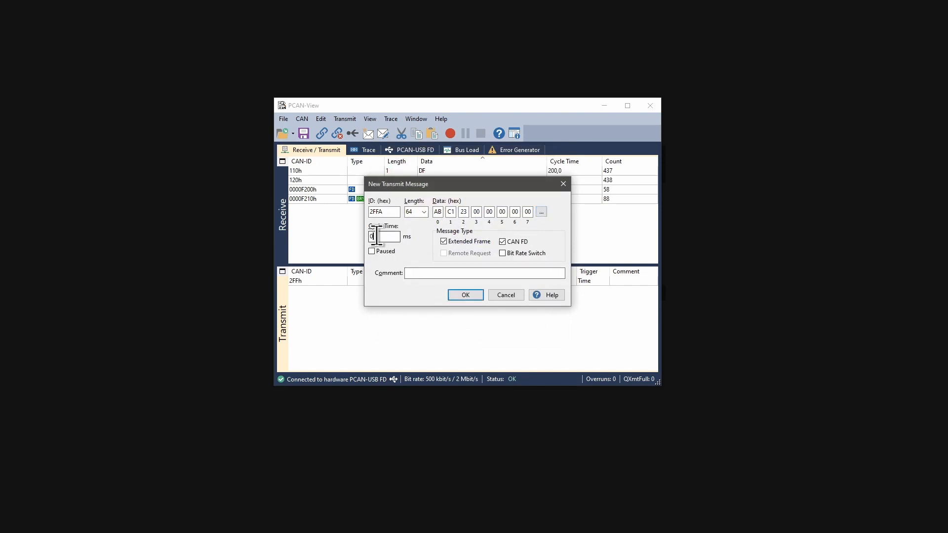
Step: Give the 2FFA message a 100 ms cycle time and add it to the list
text(100)
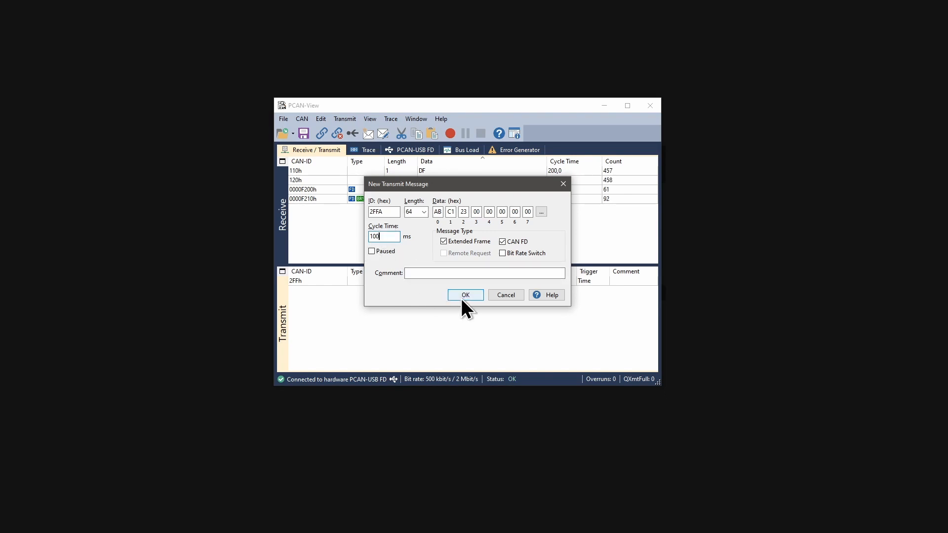
click(466, 295)
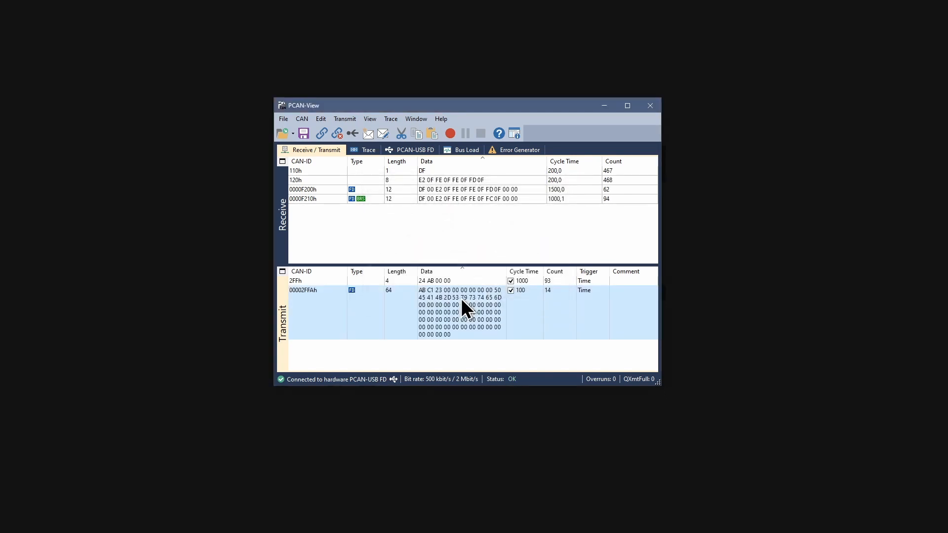
mouse_move(402, 312)
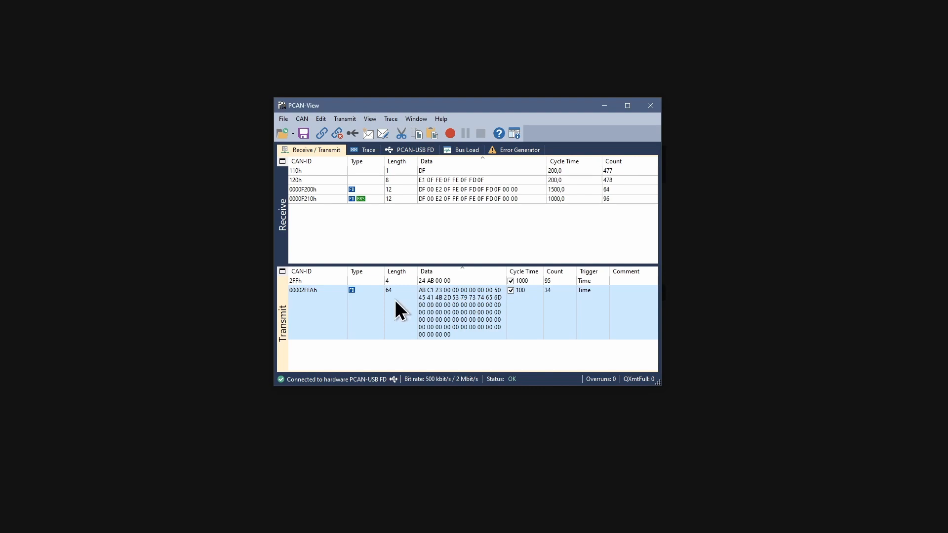
mouse_move(359, 302)
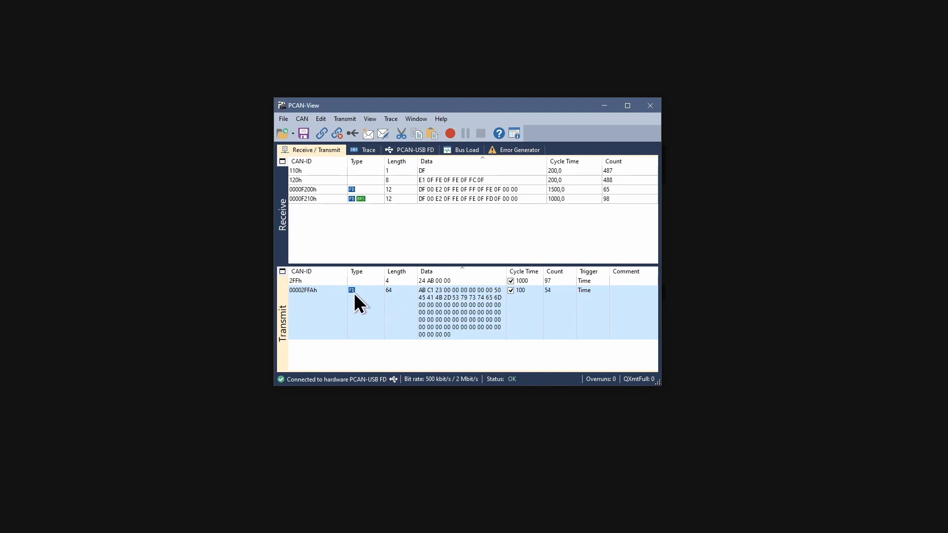
mouse_move(445, 326)
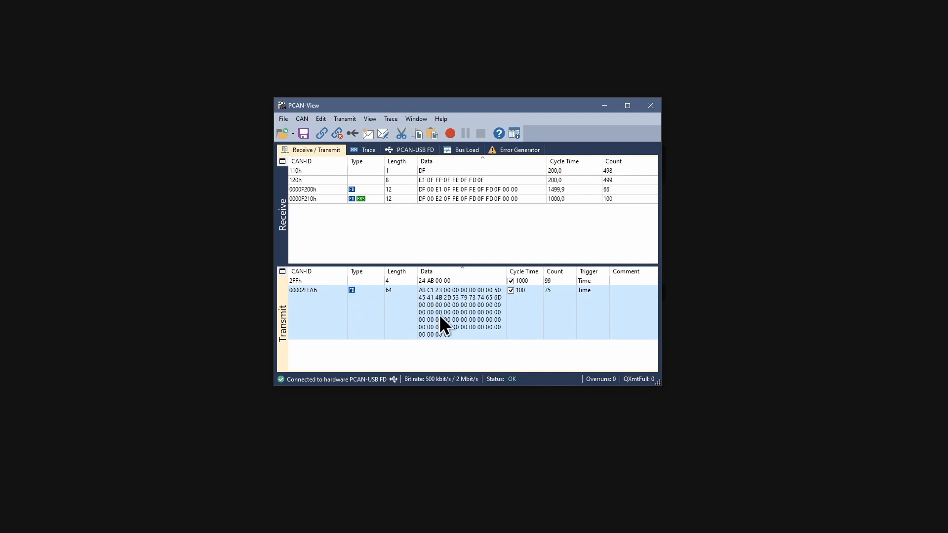
mouse_move(480, 308)
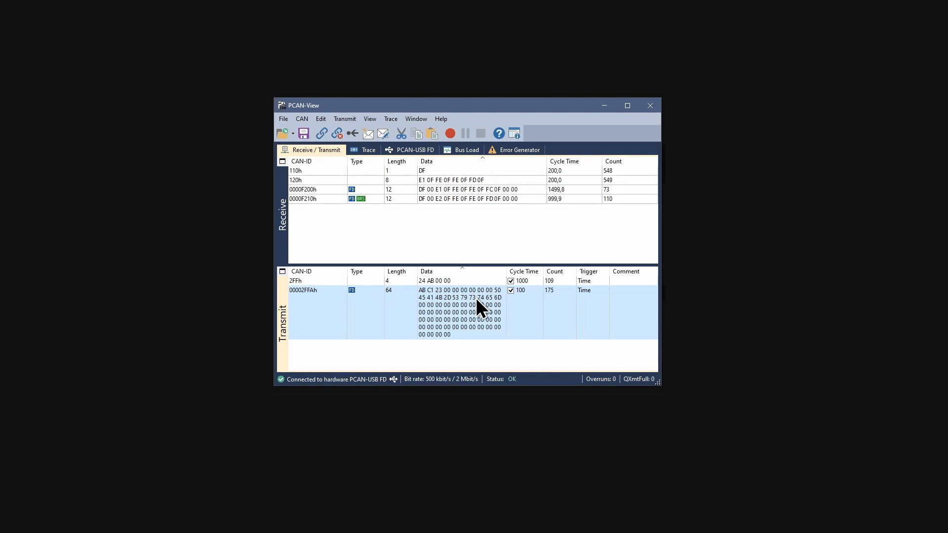
Step: Tick Bit Rate Switch in the 2FFA message's Edit Message dialog
right_click(477, 308)
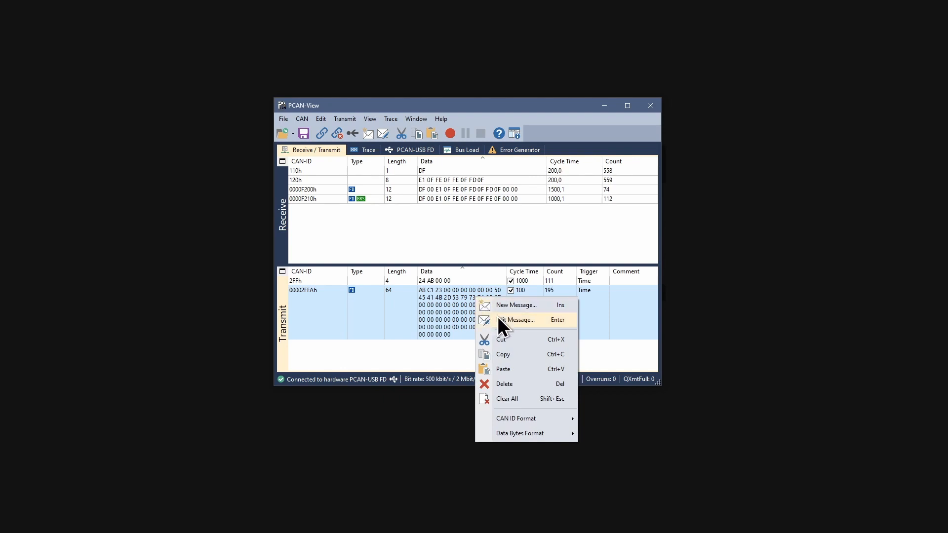
click(516, 319)
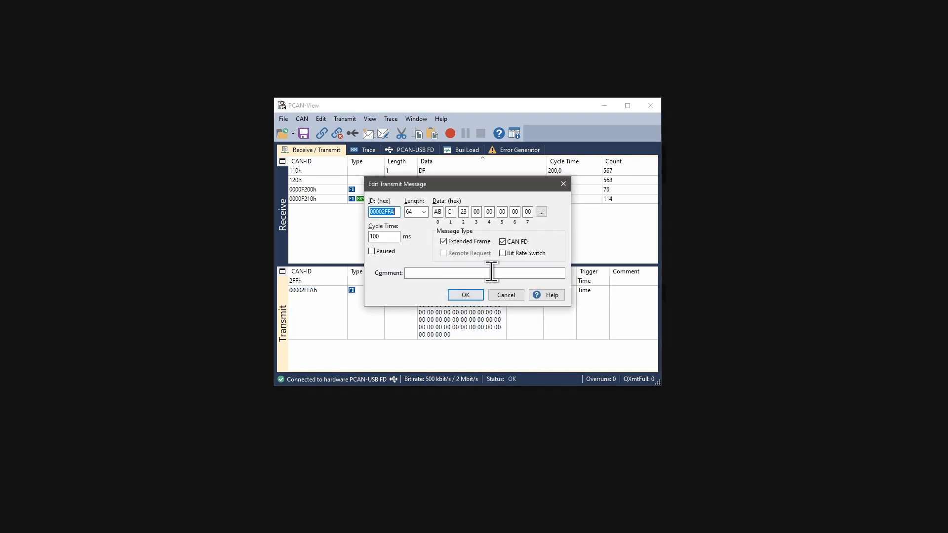
click(503, 253)
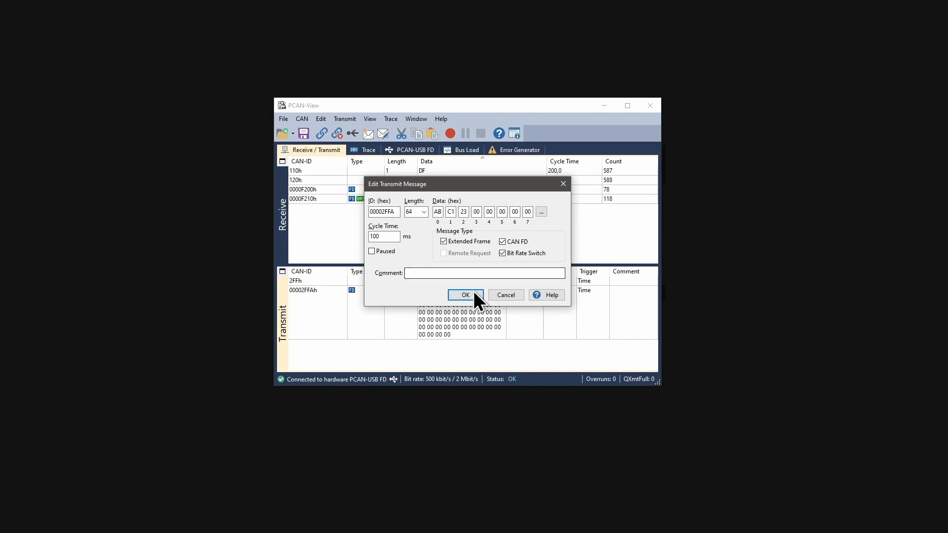
click(464, 296)
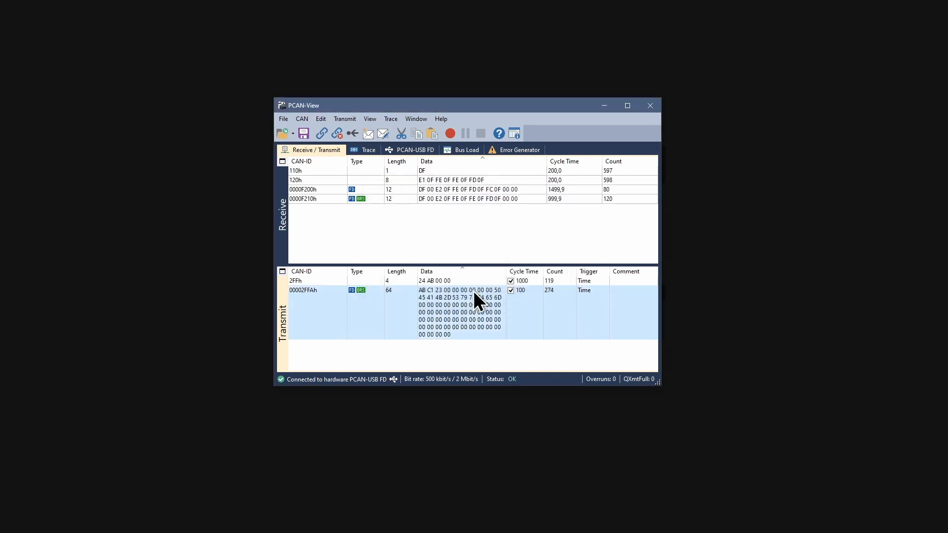
mouse_move(371, 301)
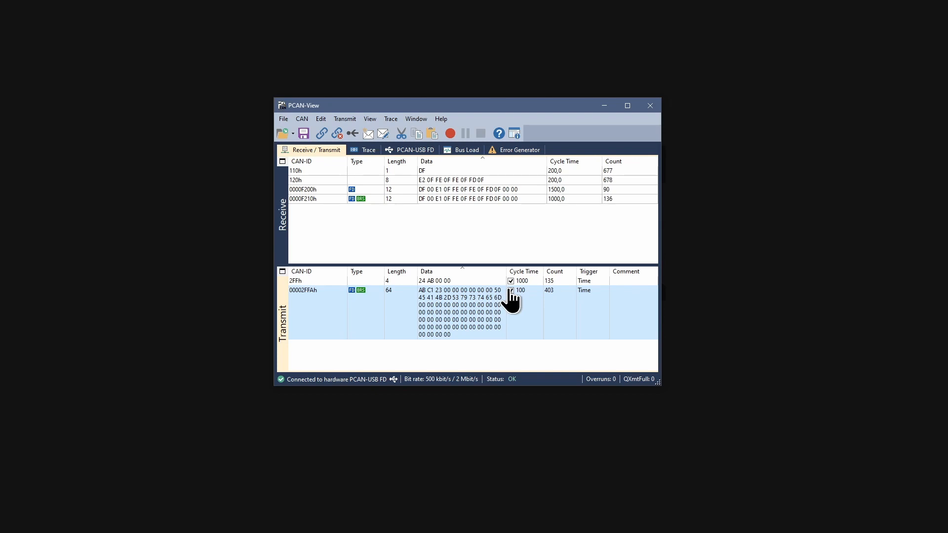
click(511, 290)
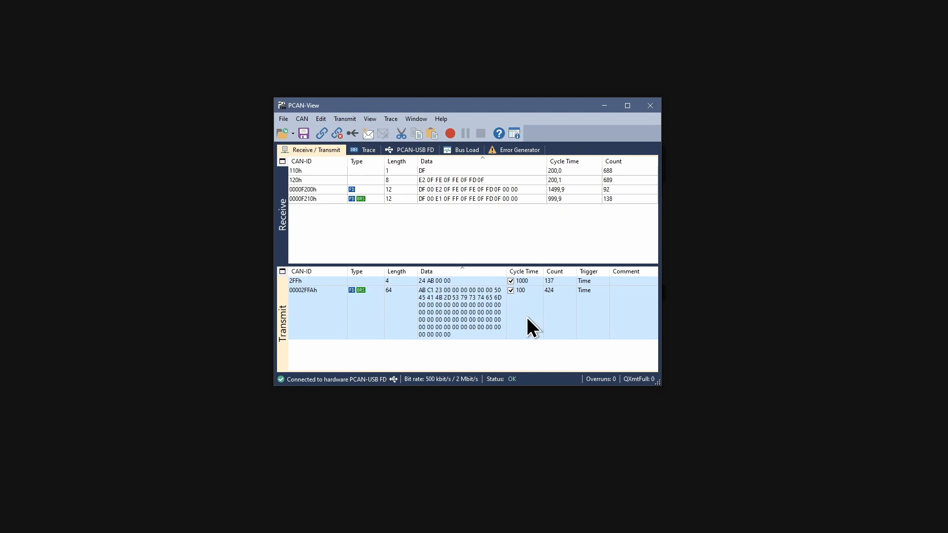
click(344, 119)
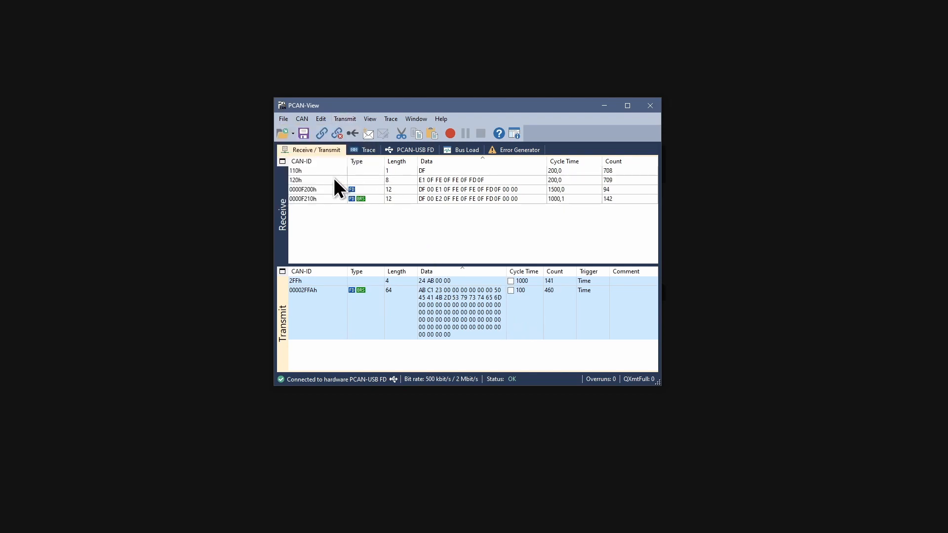
click(344, 118)
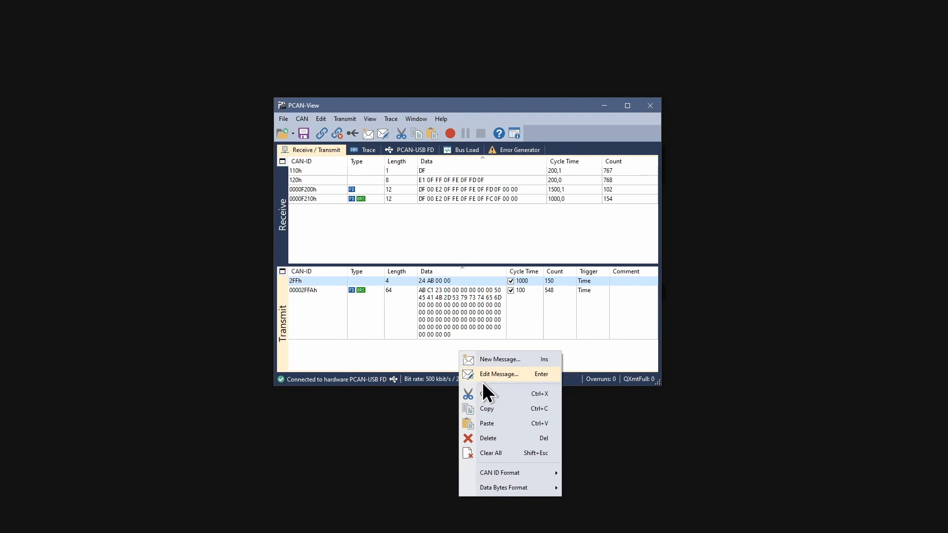
Step: Duplicate the 2FF message and change the copy's data to 24 AB 12 00
click(499, 359)
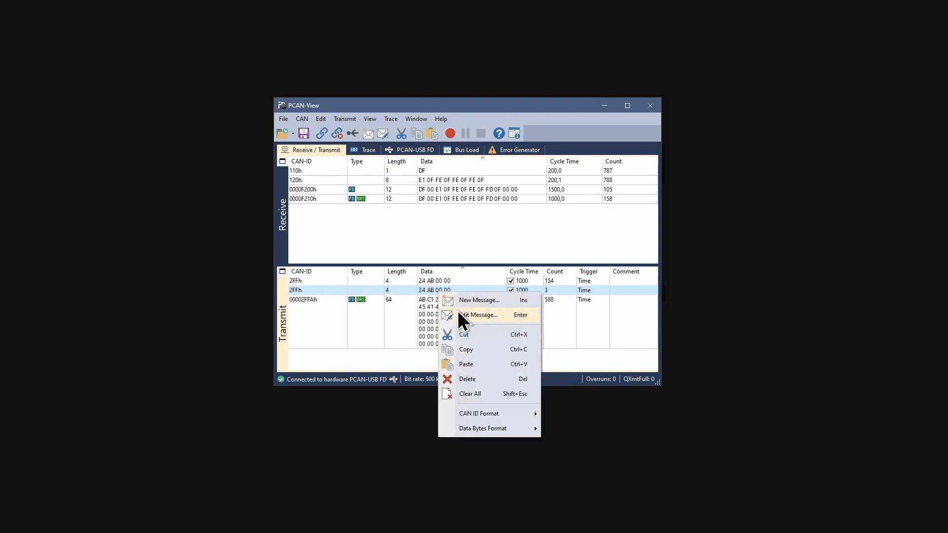
click(479, 315)
text(12)
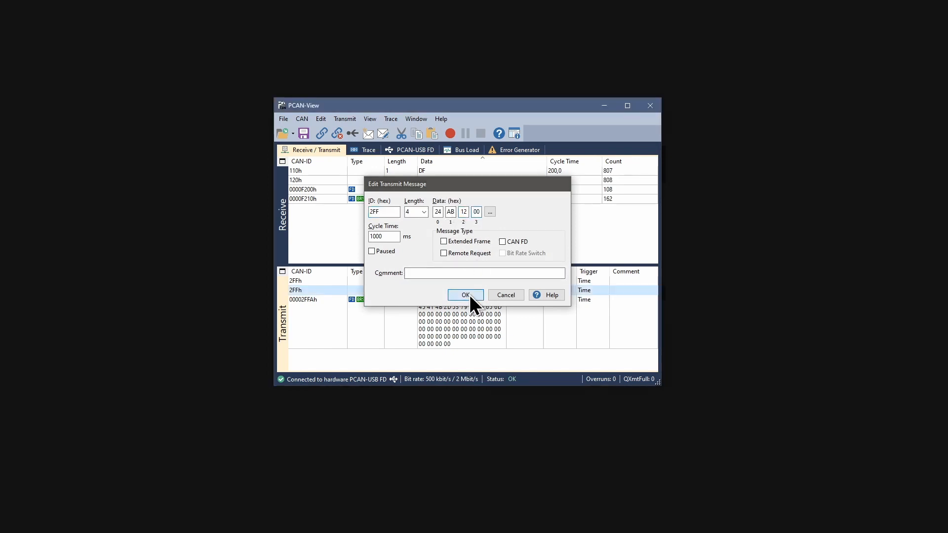
click(465, 295)
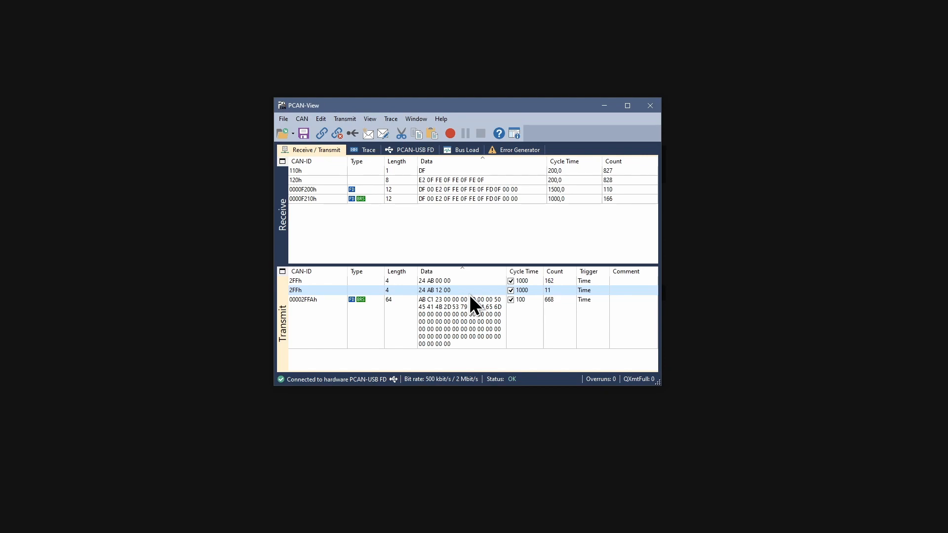
mouse_move(447, 251)
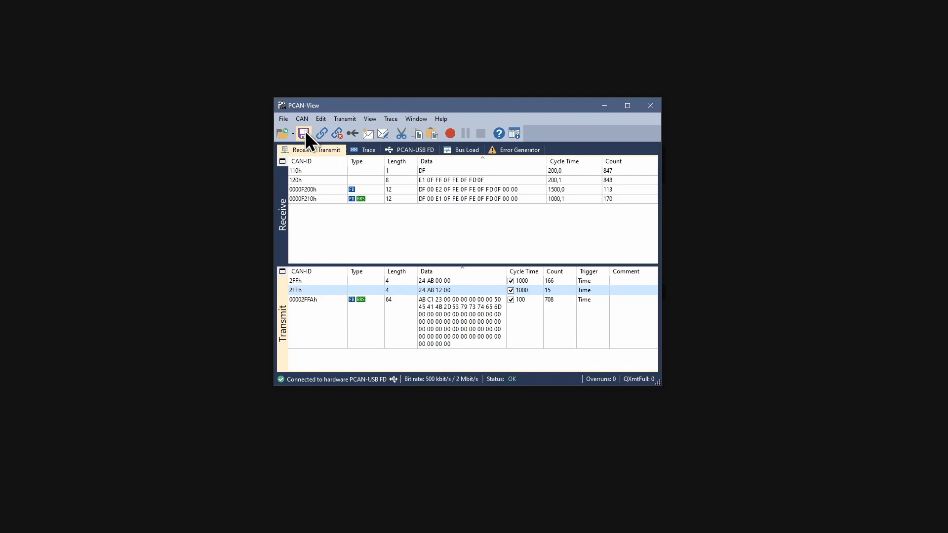
Step: Save the three-message transmit list to the Desktop as Test.xmt
click(304, 133)
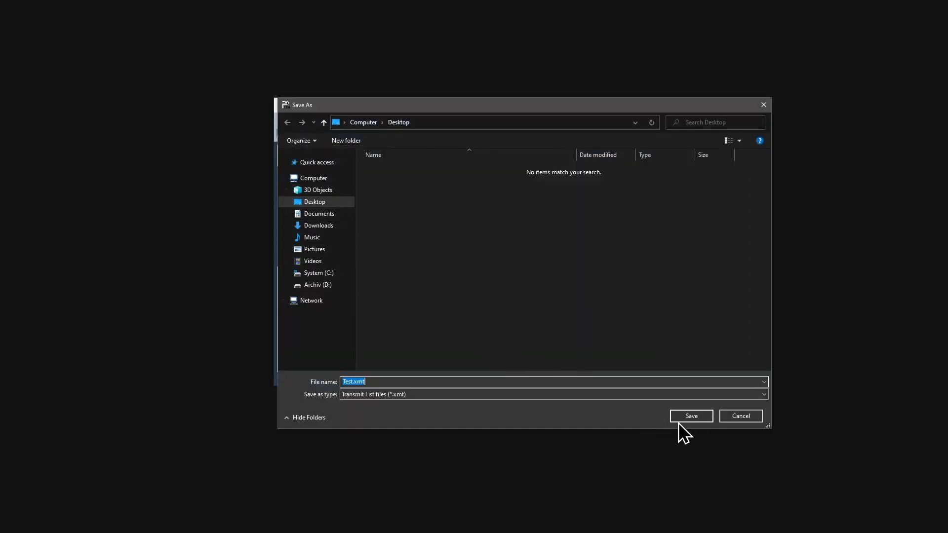
click(689, 416)
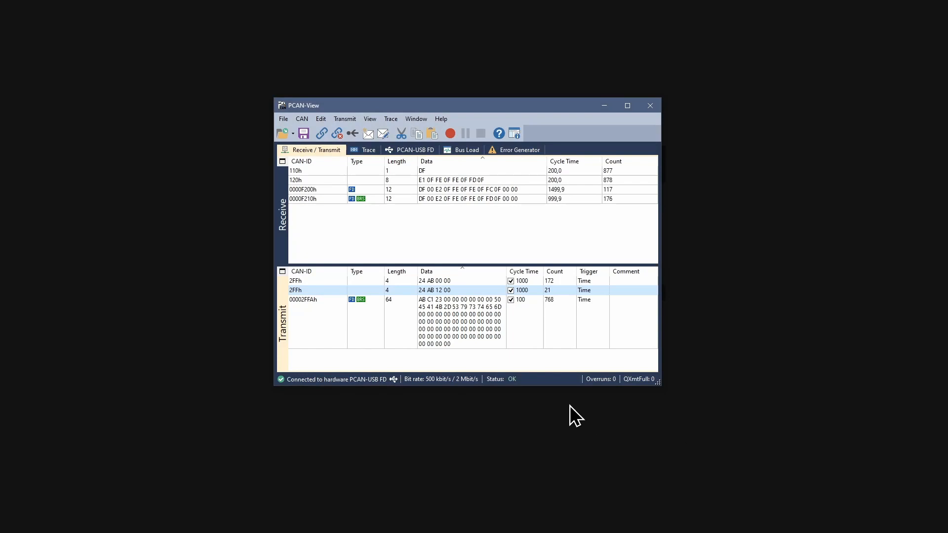